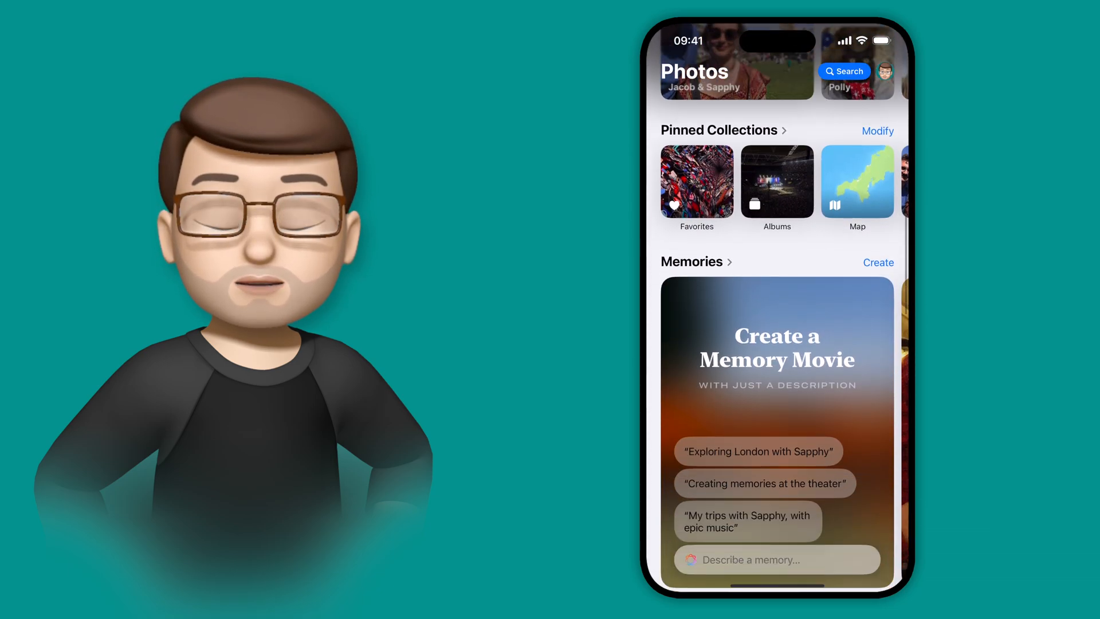
Scroll the library down past memories to the Media Types and Utilities sections
scroll("down", 3)
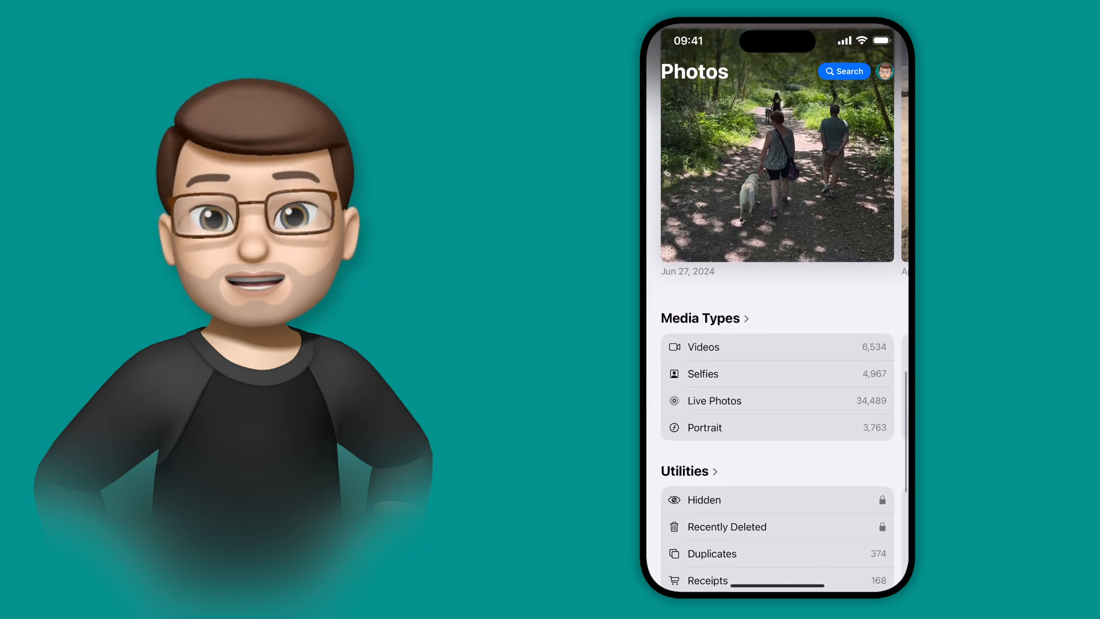
scroll("down", 3)
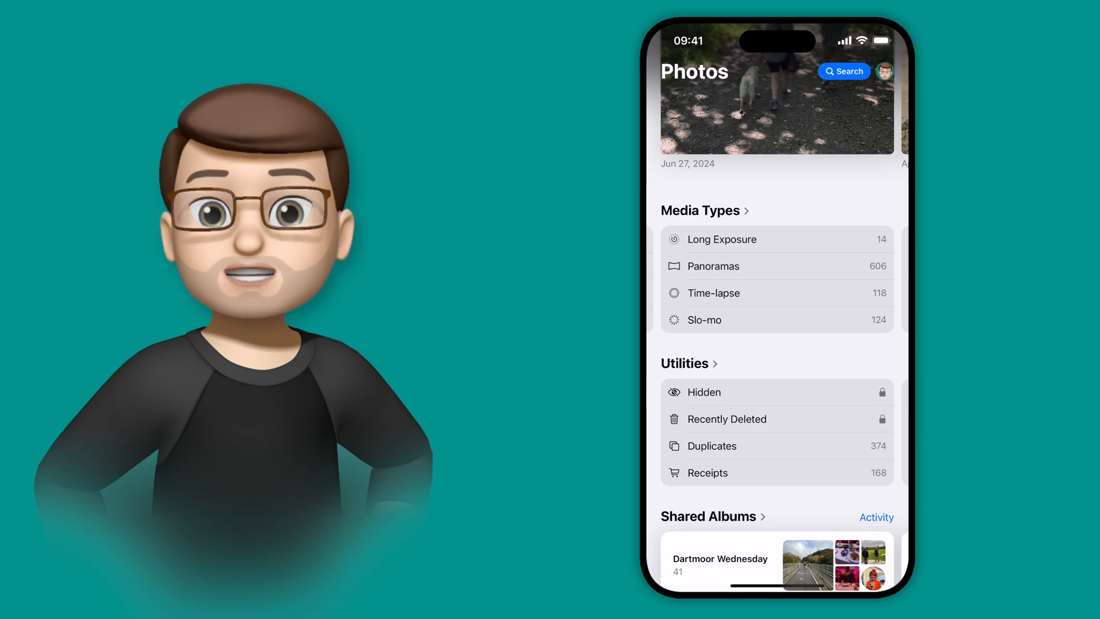
Page Media Types past Animated, RAW and ProRes and open the Spatial album
scroll("up", 3)
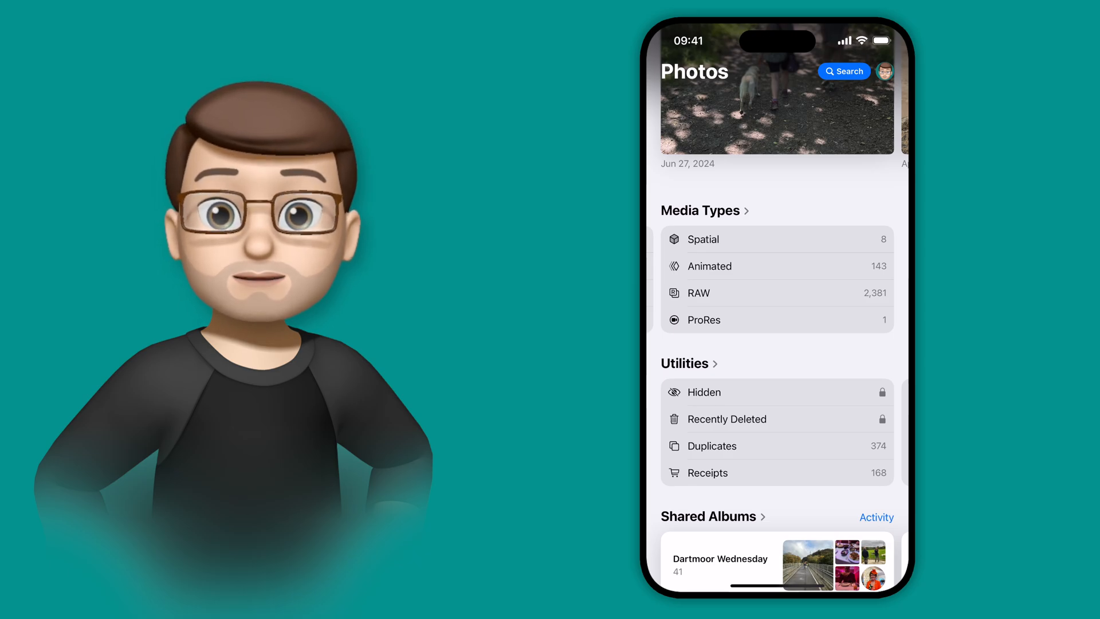
left_click(703, 239)
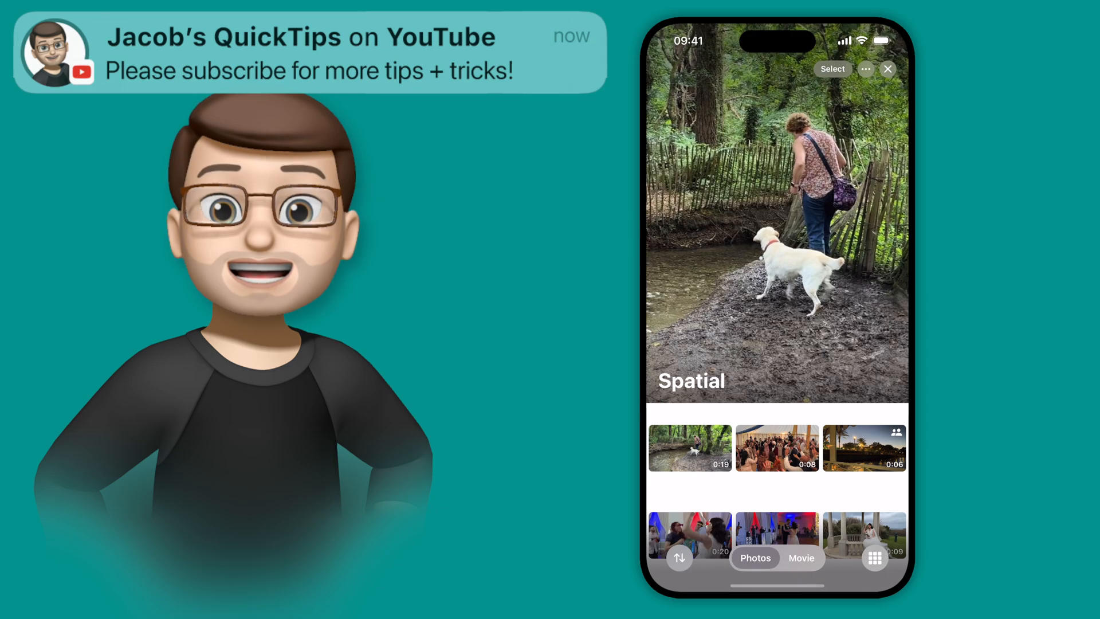
Close the Spatial album to return to the library's Utilities section
left_click(887, 69)
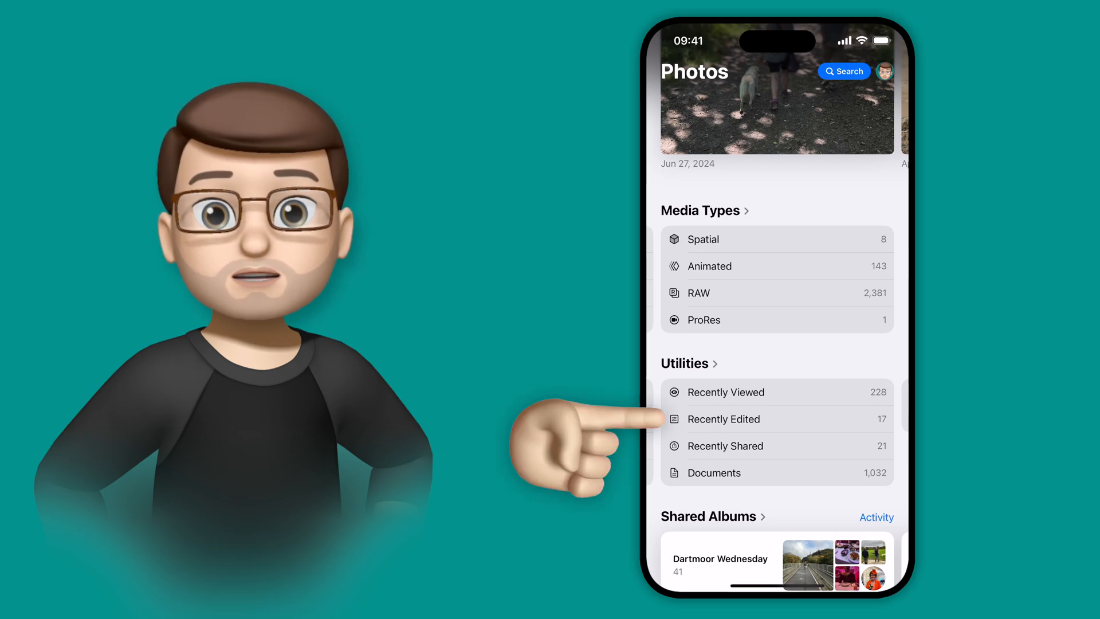
left_click(723, 420)
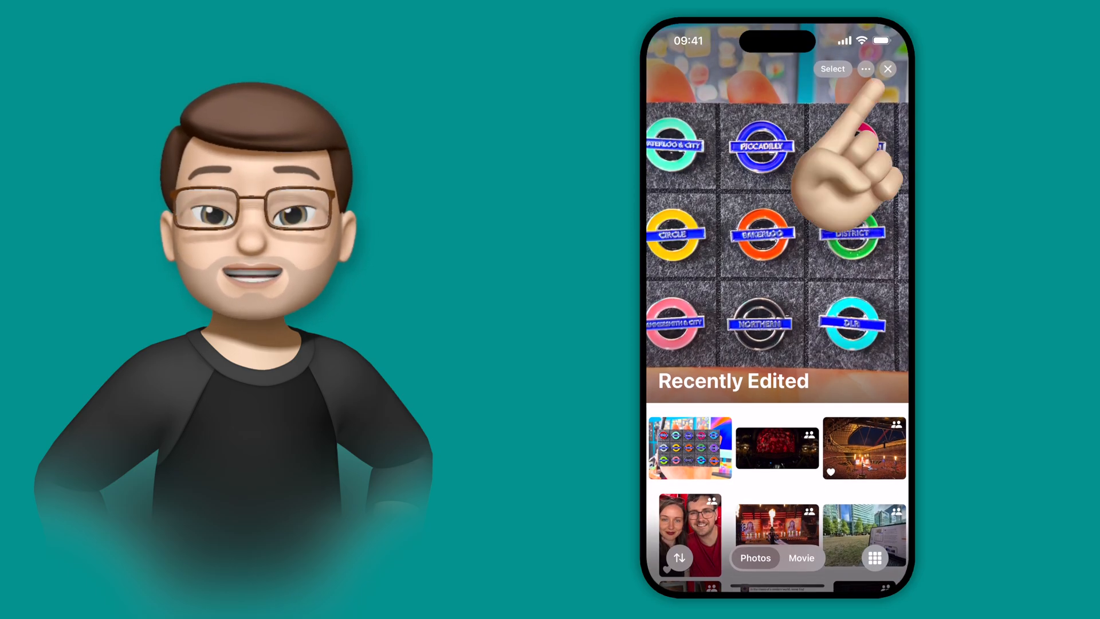
left_click(887, 69)
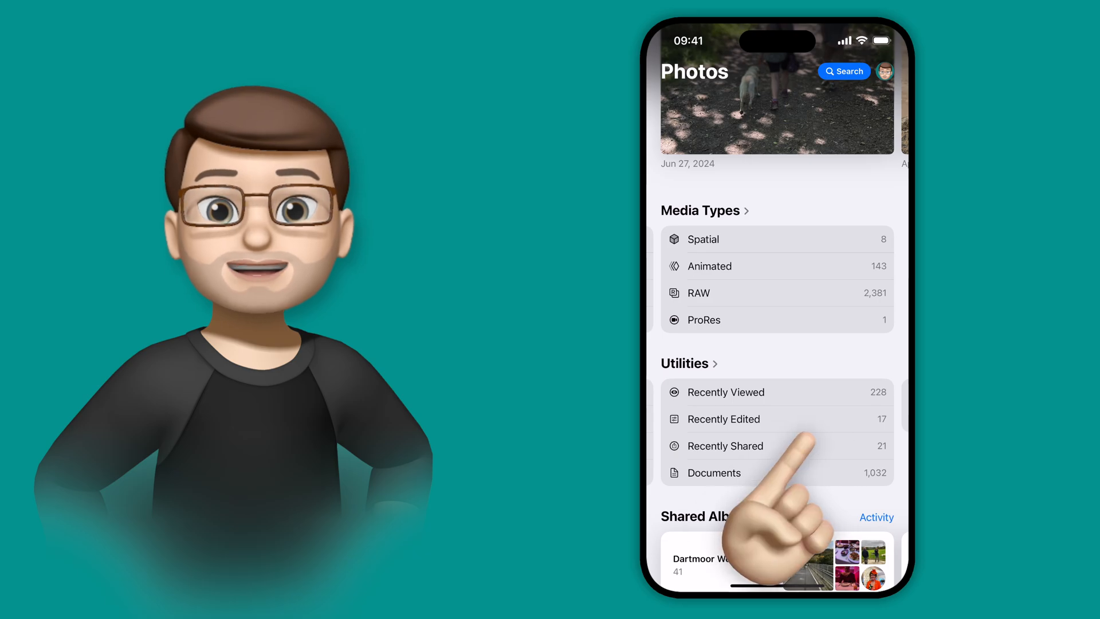
View and close the Map of photo locations, then show the full Utilities list from Hidden to Map
scroll("down", 3)
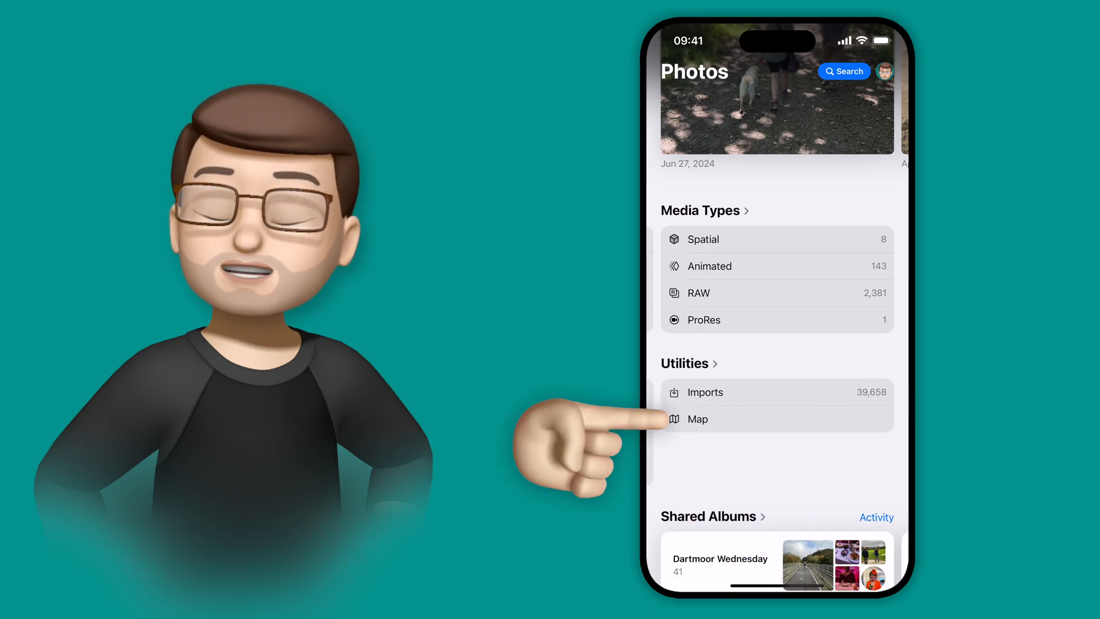
left_click(698, 420)
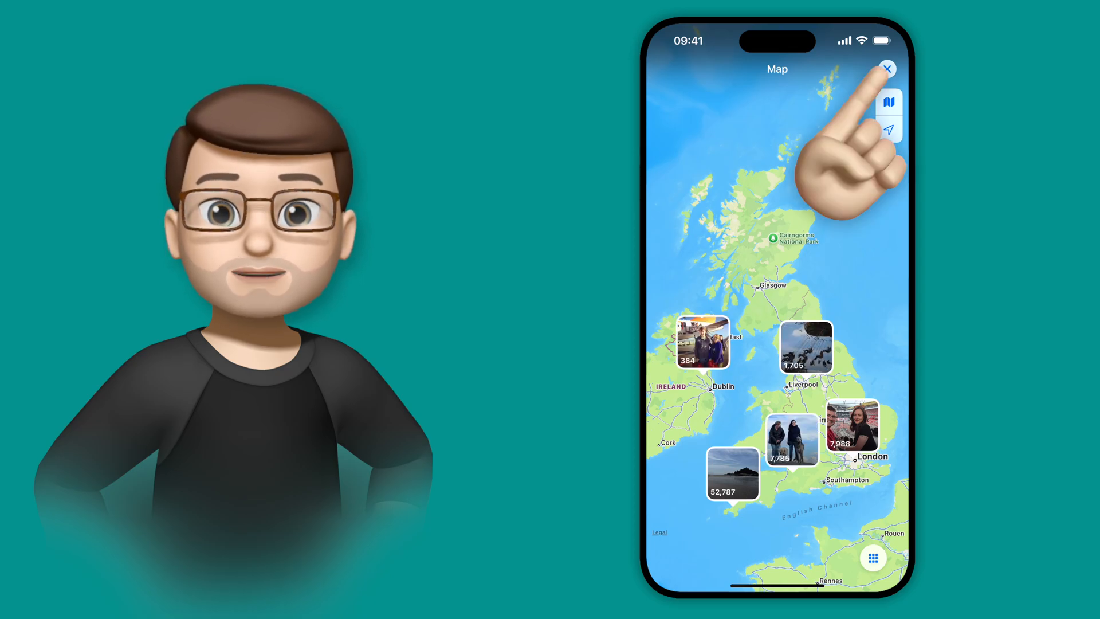
left_click(887, 69)
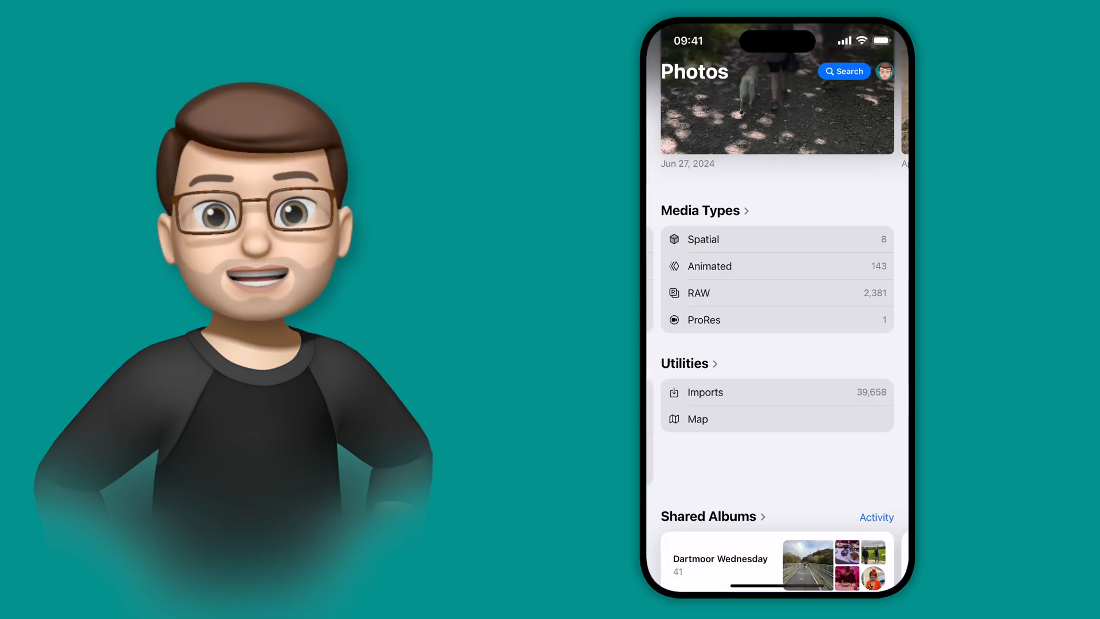
left_click(685, 364)
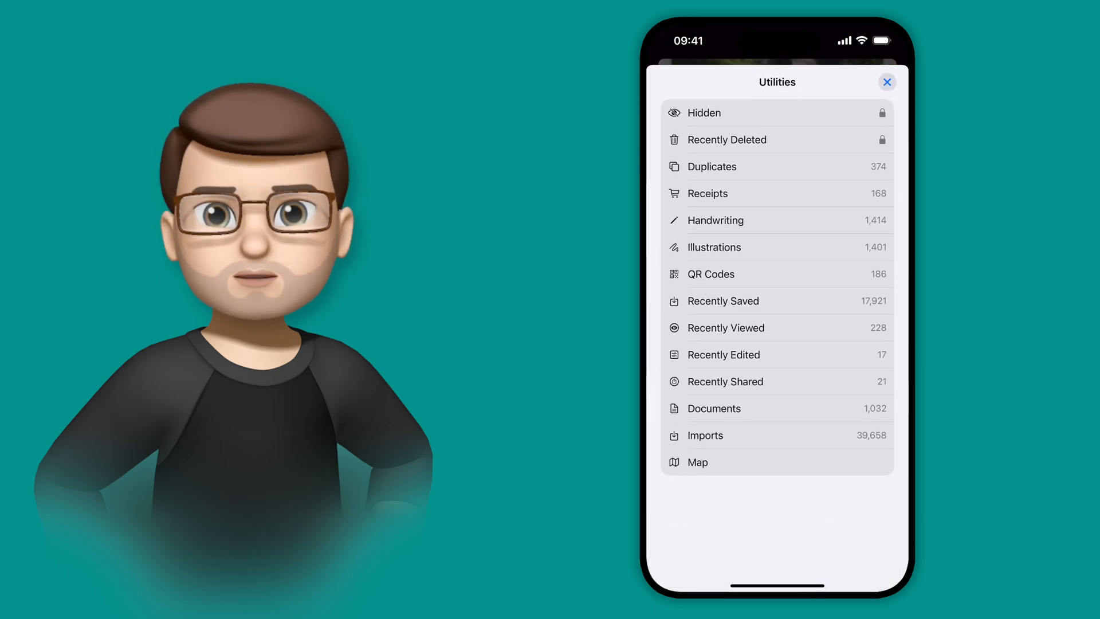